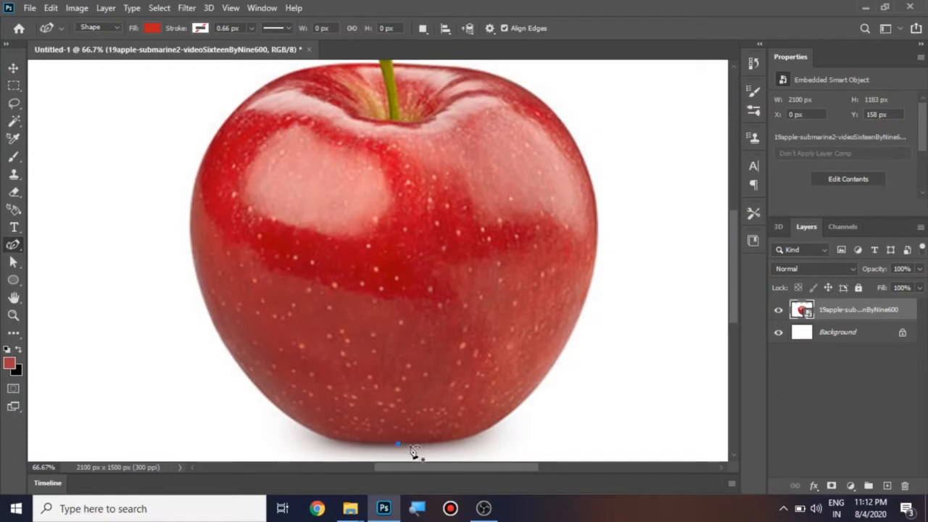
# Trace a closed red Pen shape around the apple body's outline.
pyautogui.moveTo(397, 444); pyautogui.dragTo(471, 440)
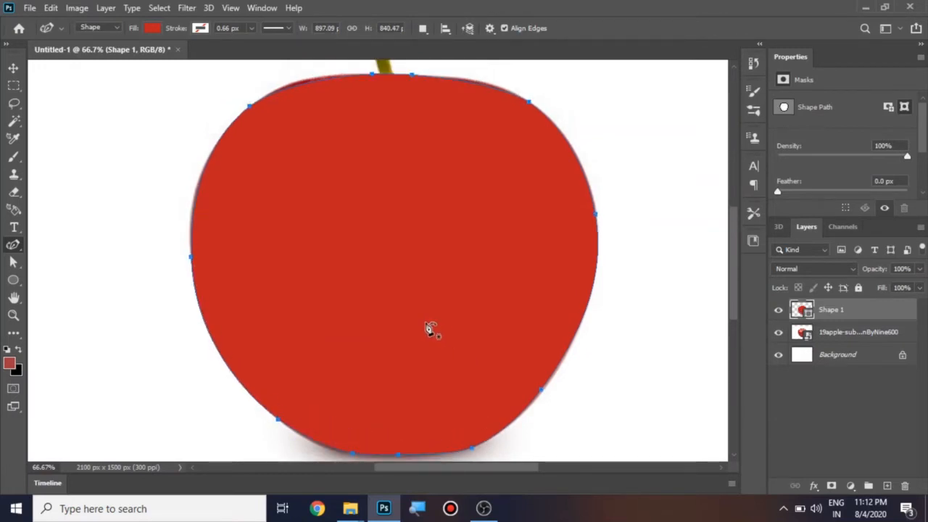
pyautogui.moveTo(370, 172)
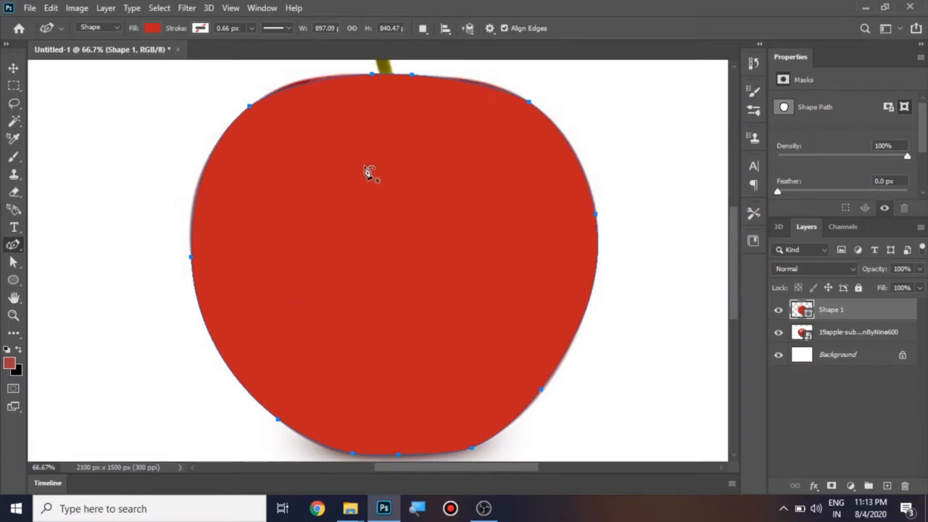
pyautogui.moveTo(383, 249)
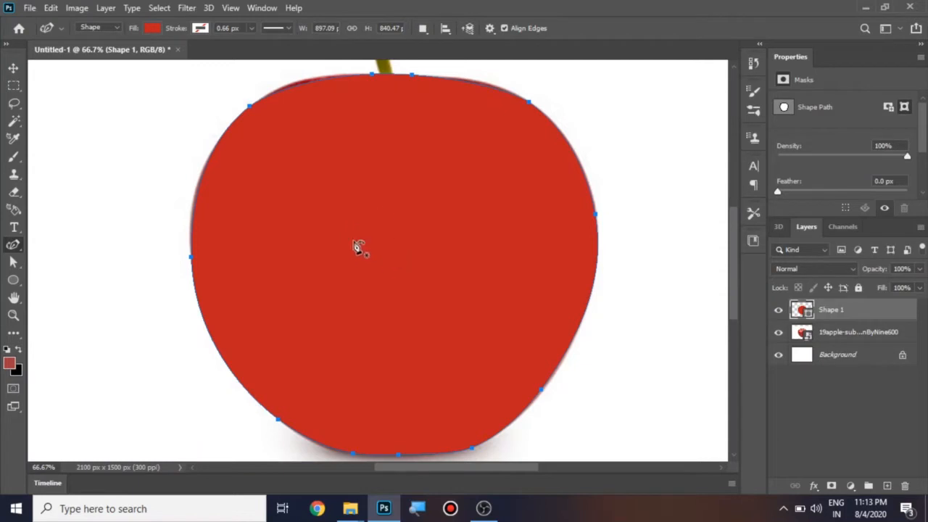
pyautogui.click(153, 27)
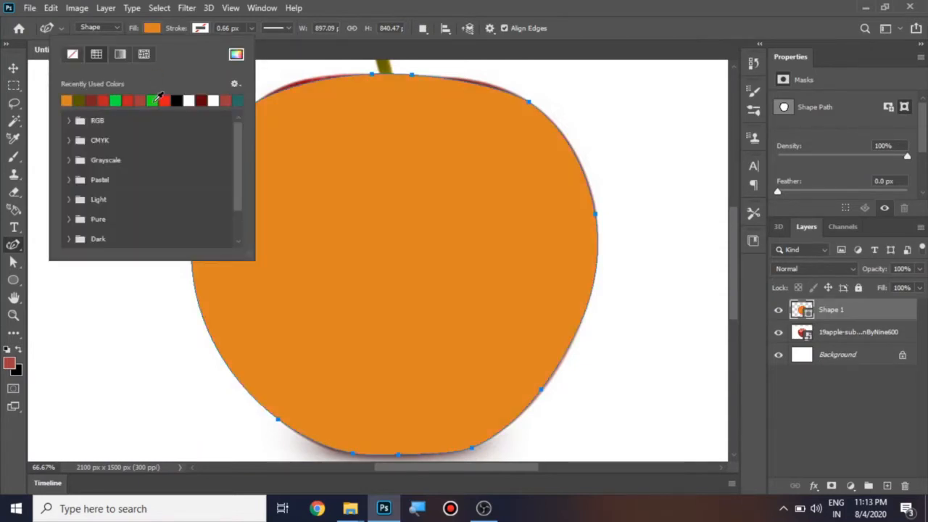
pyautogui.click(116, 100)
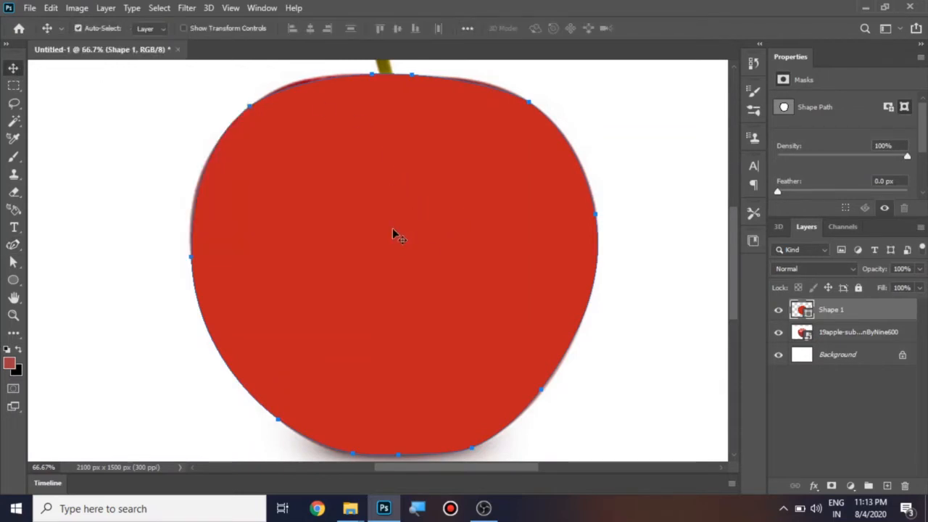
pyautogui.moveTo(429, 260)
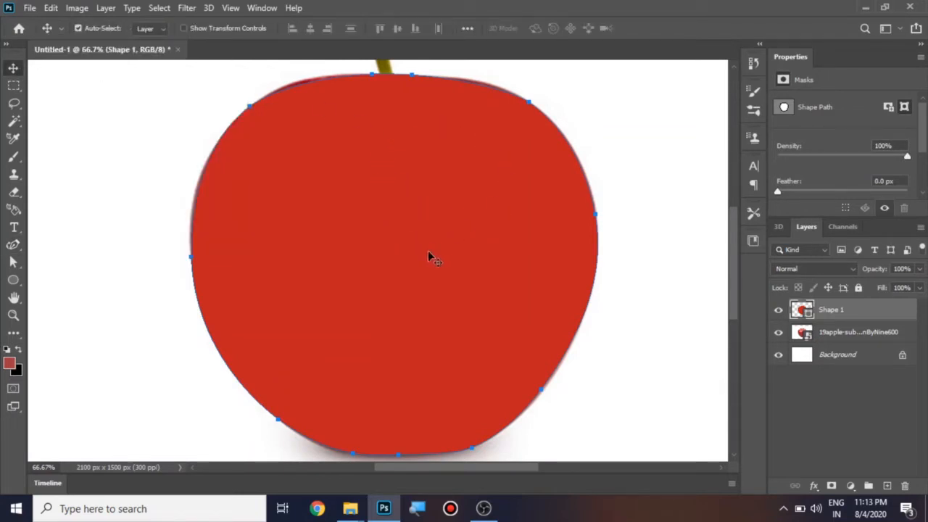
pyautogui.moveTo(388, 239)
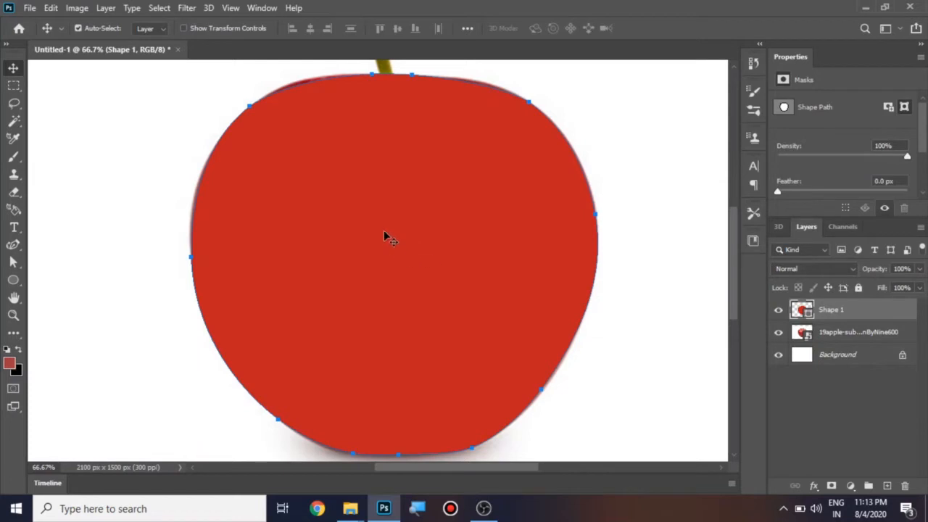
pyautogui.moveTo(447, 167)
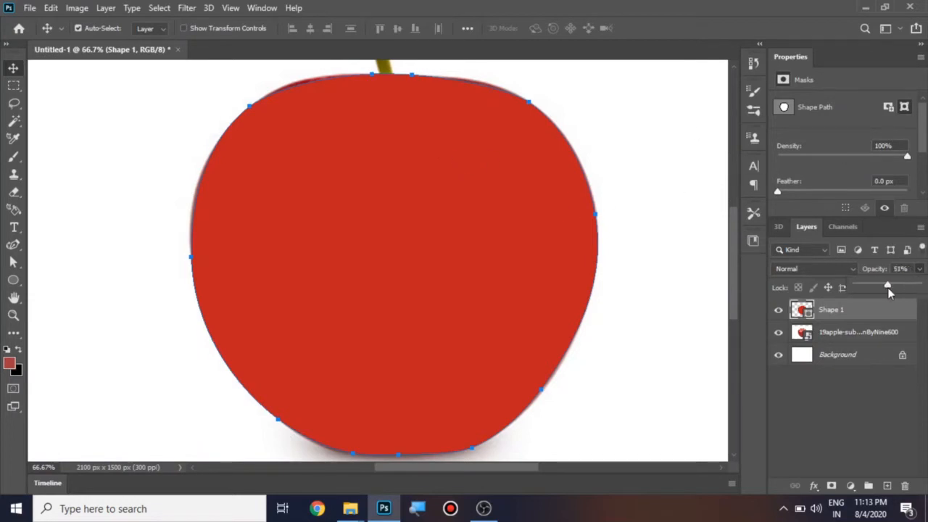
# Lower Shape 1's opacity to about 51% so the photo shows through.
pyautogui.moveTo(892, 287); pyautogui.dragTo(886, 287)
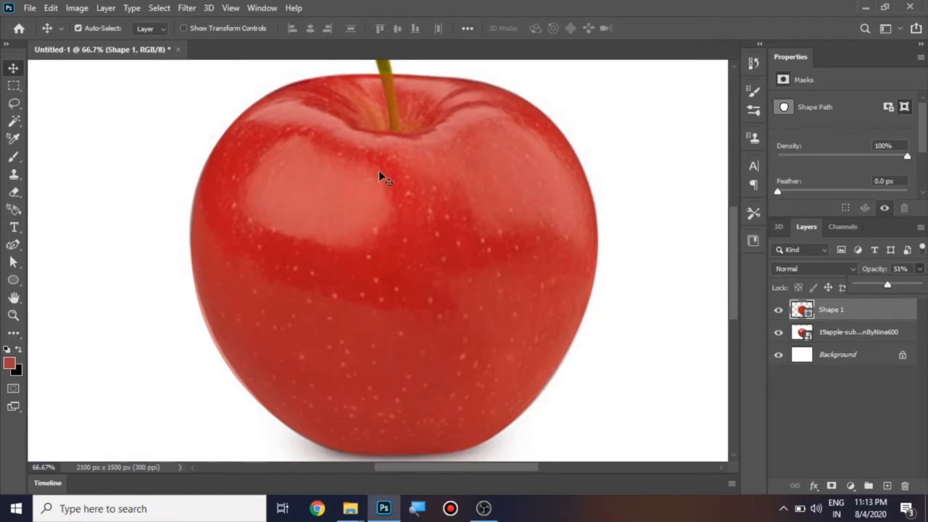
pyautogui.moveTo(863, 278)
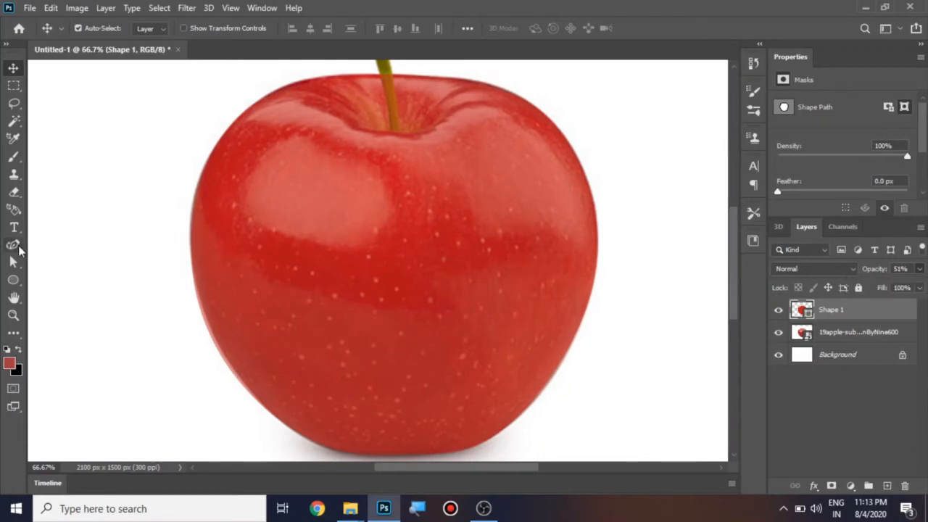
# Reshape the top and upper-right anchor points so the path hugs the apple's edge.
pyautogui.click(13, 244)
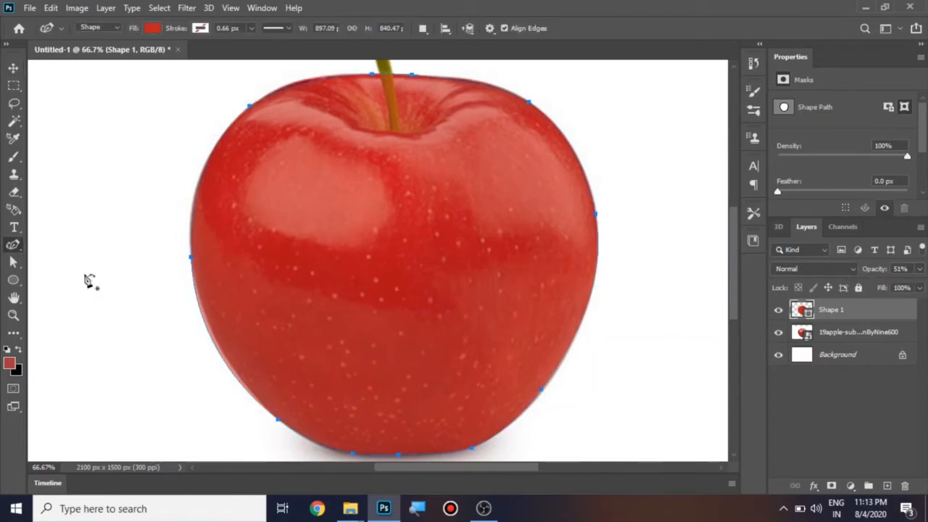
pyautogui.moveTo(380, 230)
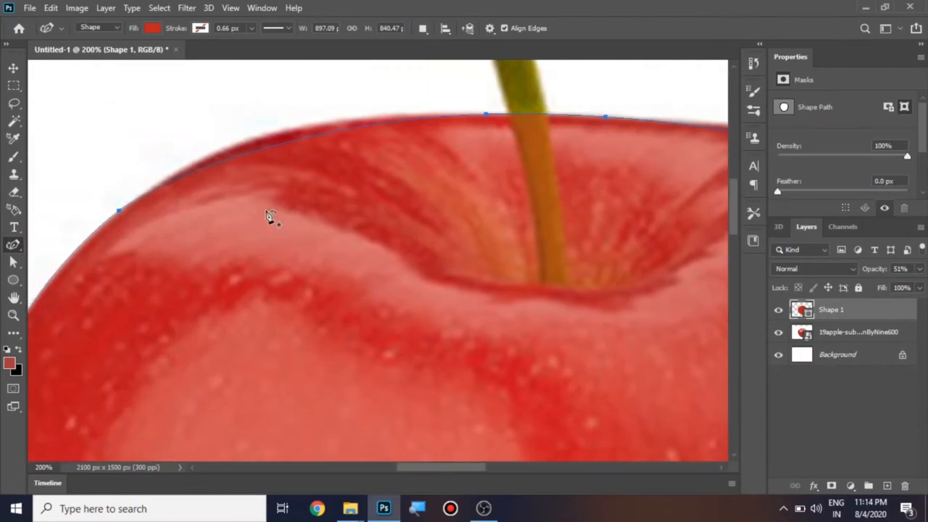
pyautogui.moveTo(316, 145)
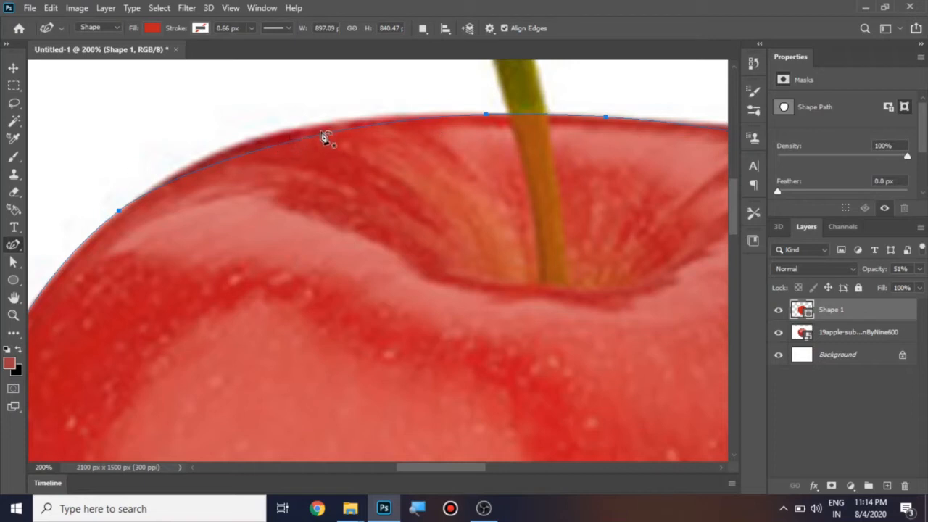
pyautogui.moveTo(333, 195)
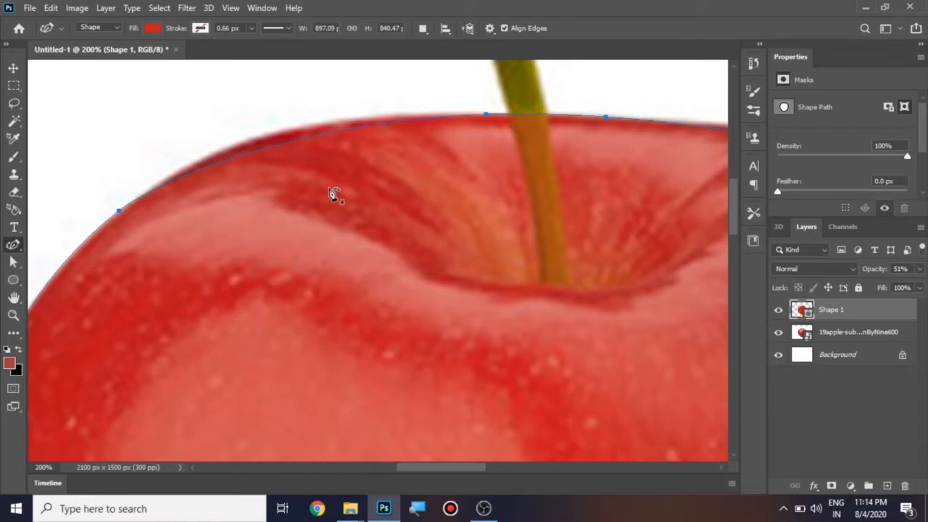
pyautogui.moveTo(289, 151)
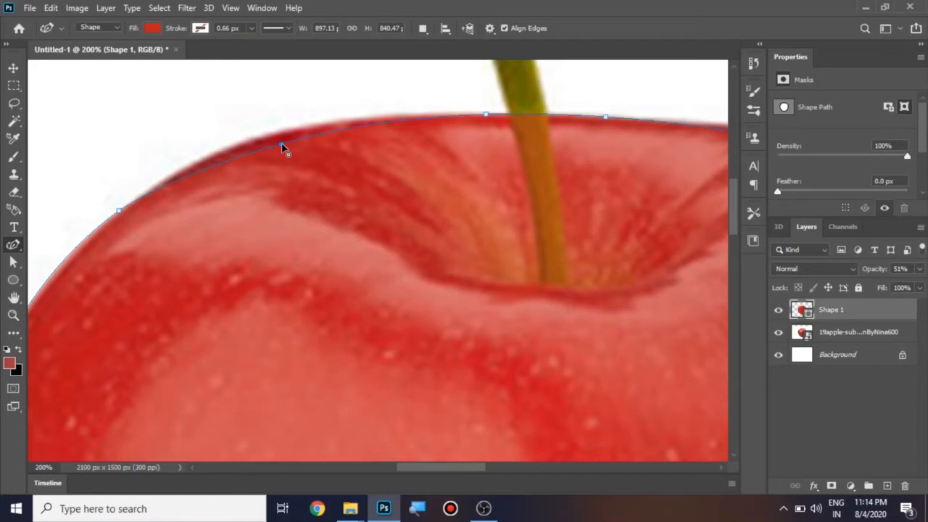
pyautogui.moveTo(283, 148); pyautogui.dragTo(283, 138)
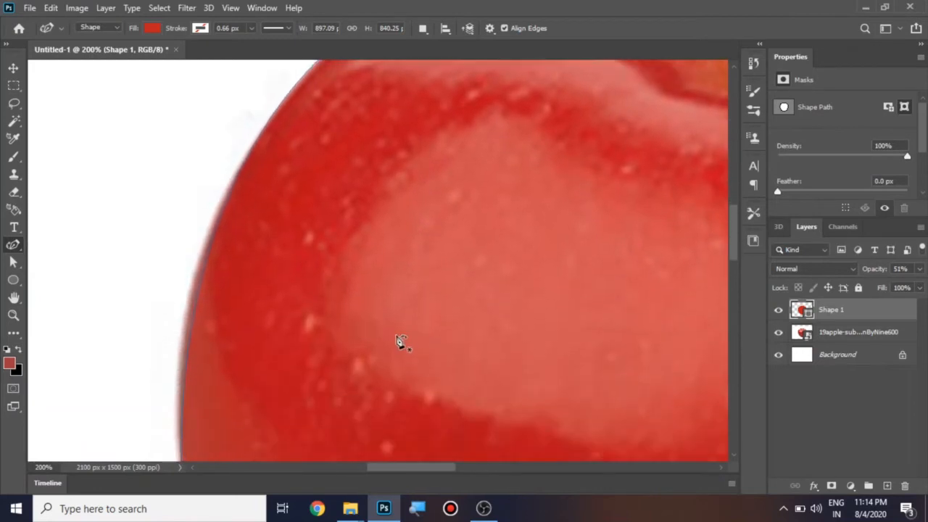
pyautogui.moveTo(206, 299)
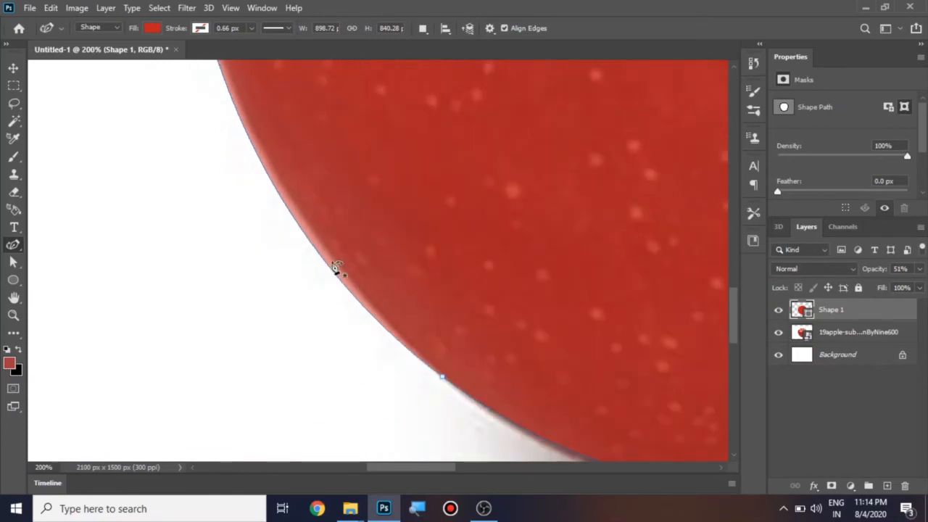
pyautogui.moveTo(336, 261)
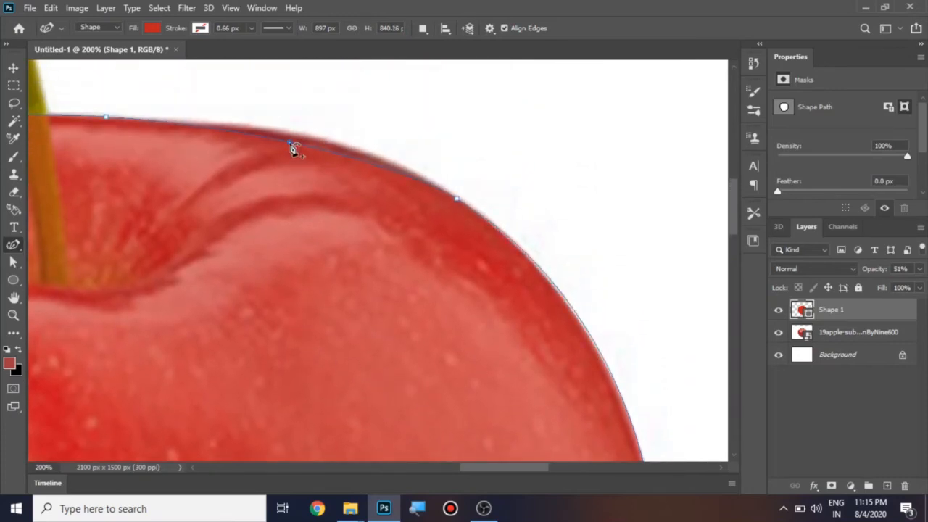
pyautogui.moveTo(290, 143); pyautogui.dragTo(293, 136)
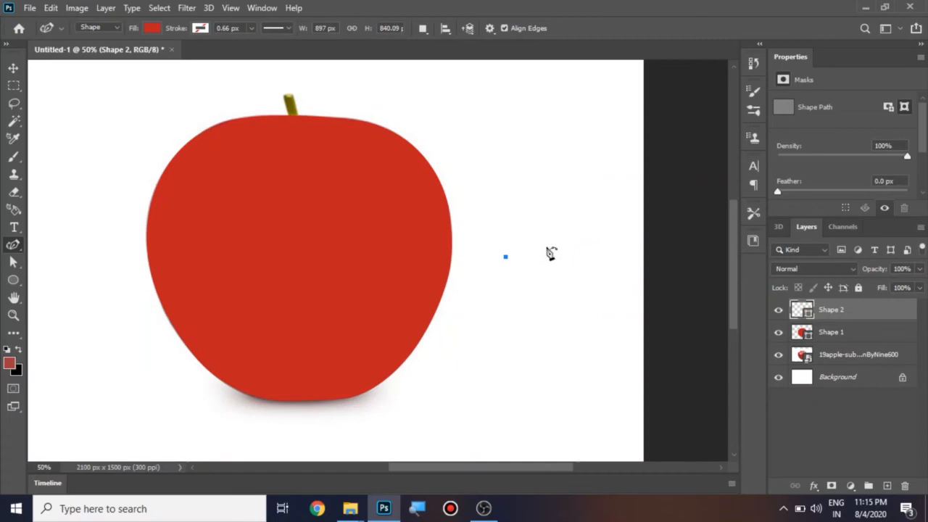
# Draw a dark red ellipse and place it at the apple's top as the hollow.
pyautogui.moveTo(504, 256); pyautogui.dragTo(587, 258)
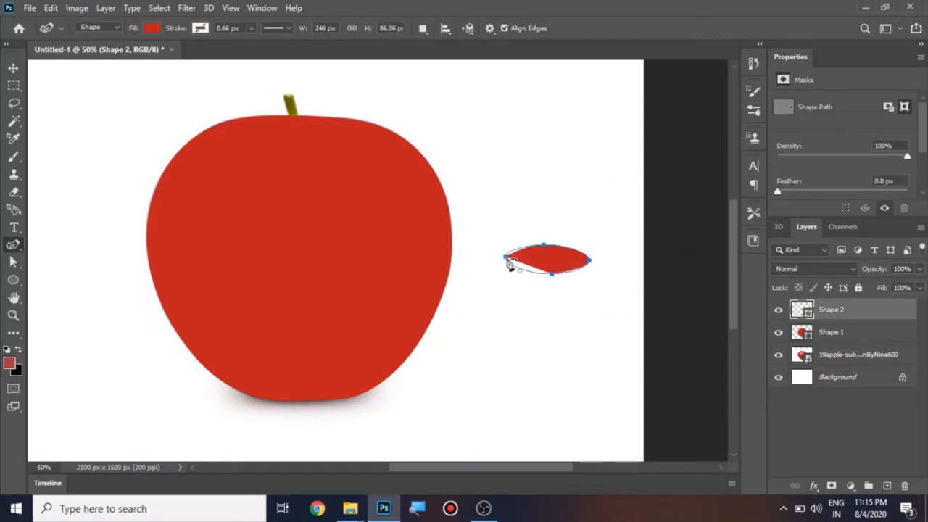
pyautogui.click(152, 28)
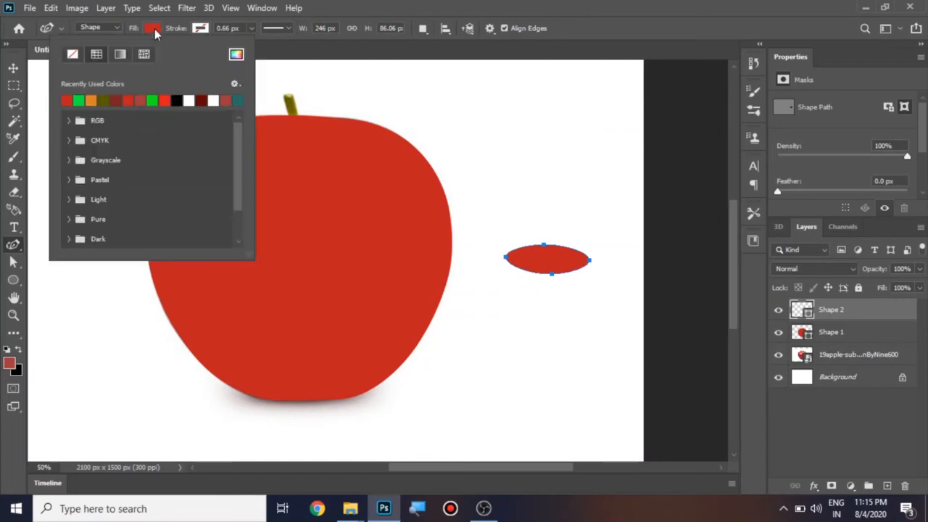
pyautogui.click(122, 100)
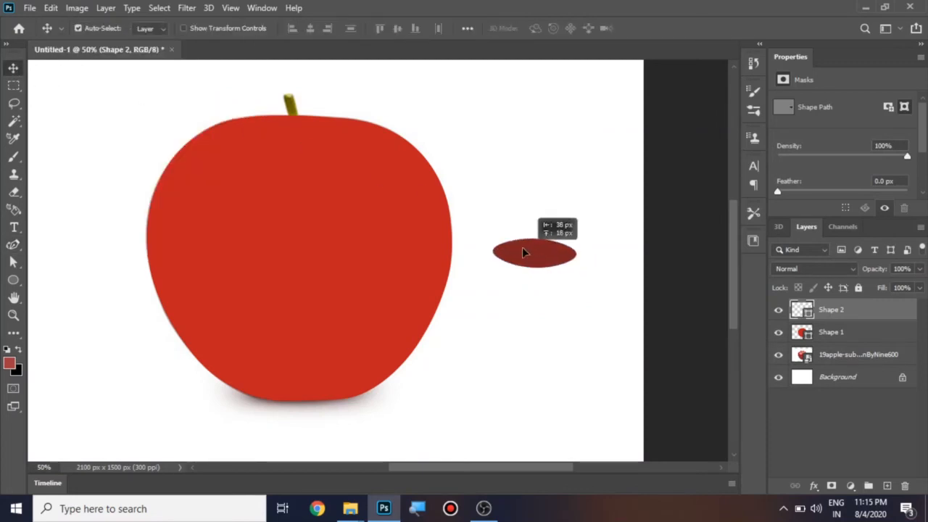
pyautogui.moveTo(533, 254); pyautogui.dragTo(293, 143)
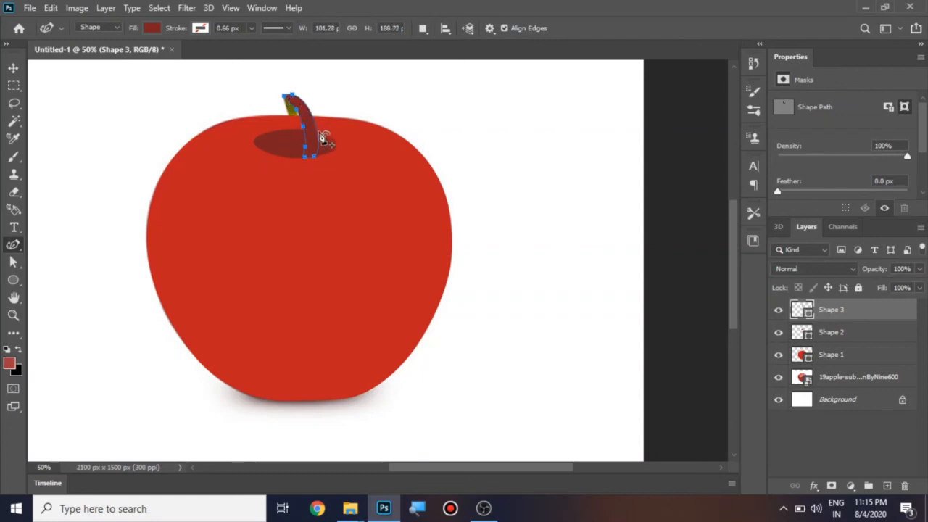
# Finish the green stem shape and seat it over the dark red hollow.
pyautogui.click(152, 27)
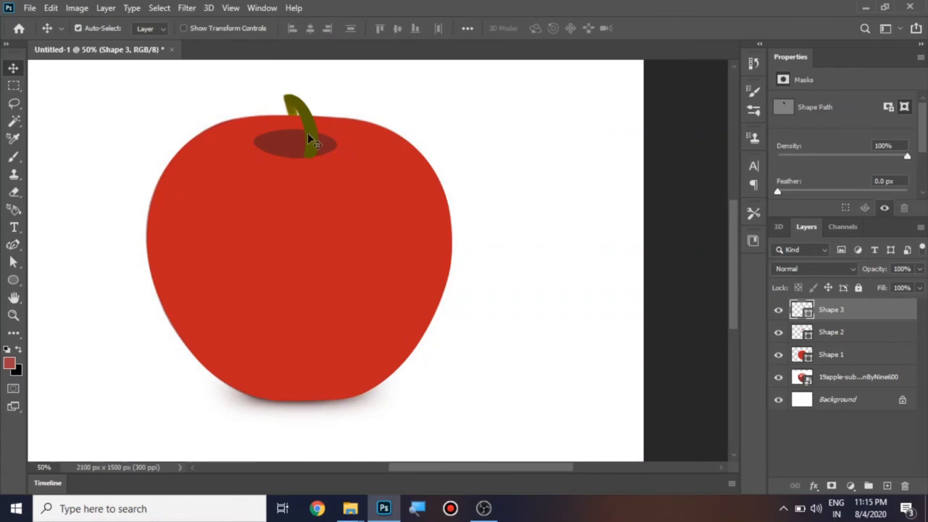
pyautogui.moveTo(307, 142); pyautogui.dragTo(303, 136)
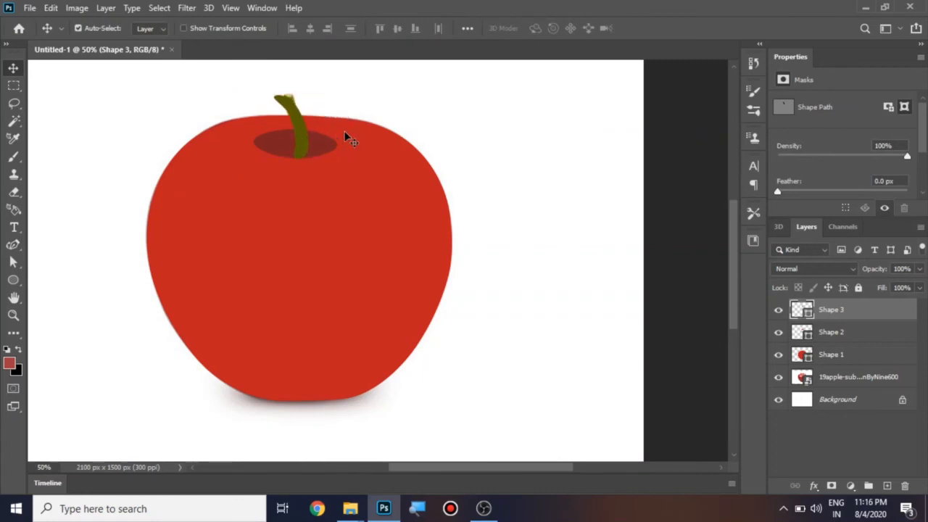
pyautogui.moveTo(524, 405)
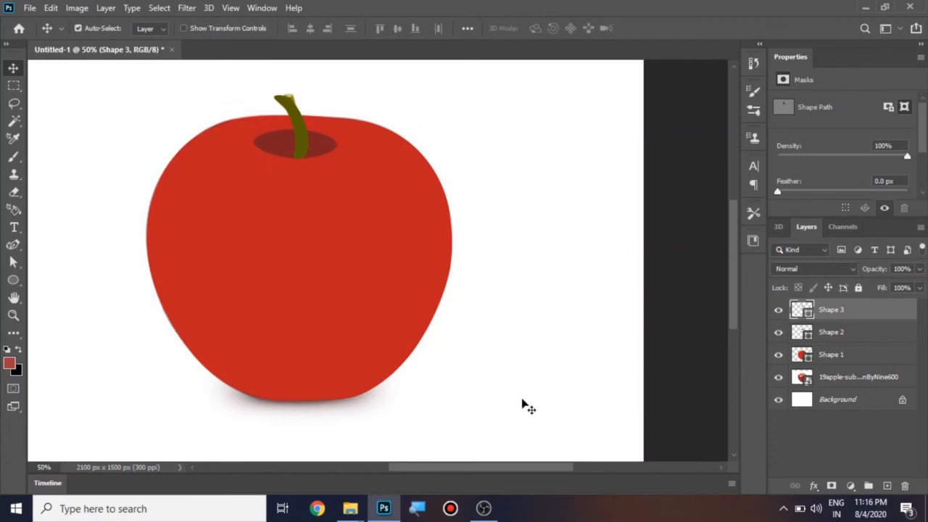